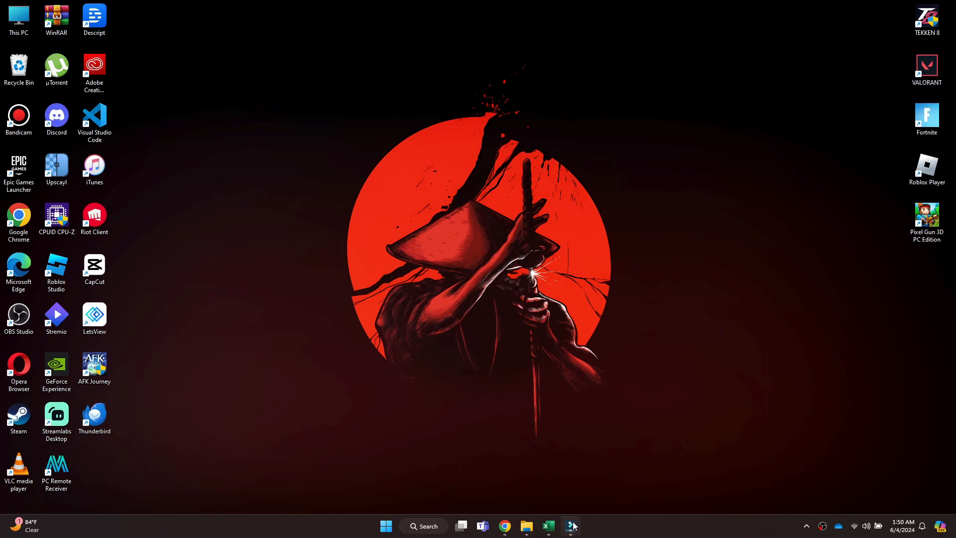
- Launch Wondershare Filmora from the Windows taskbar into a new untitled project
click(570, 525)
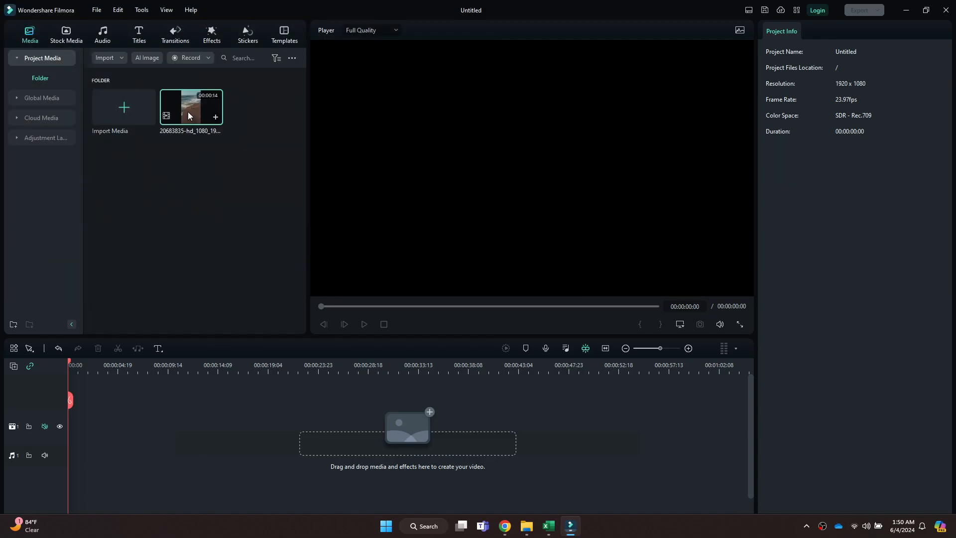
- Place the beach clip from Project Media onto the timeline video track
drag(190, 106, 140, 425)
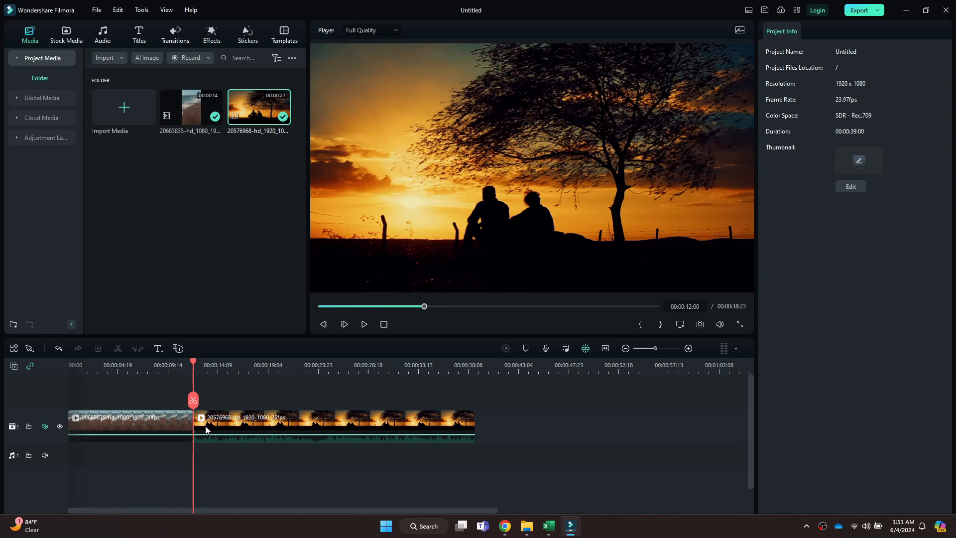
- Stretch the beach clip's out point to 00:00:14:01, pushing the sunset clip later
drag(192, 420, 213, 420)
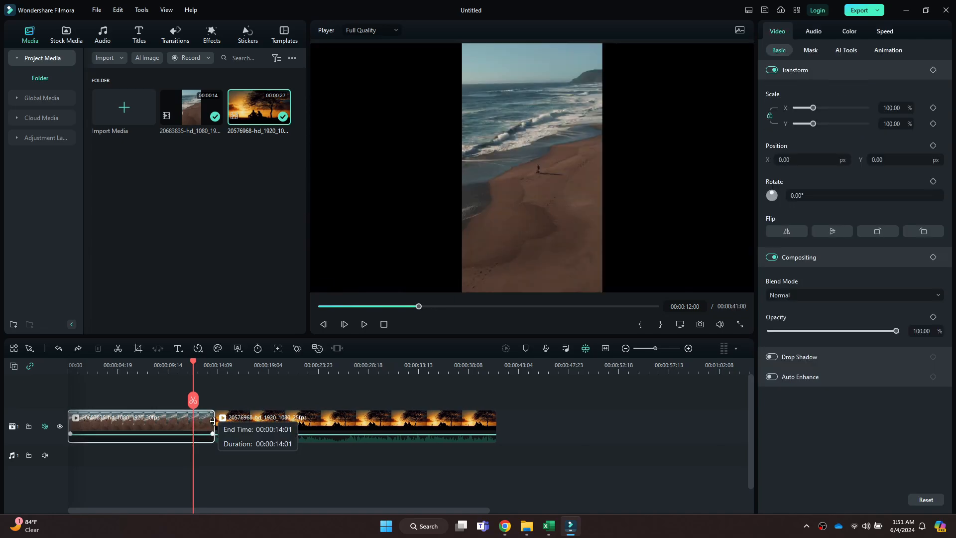
drag(216, 425, 194, 426)
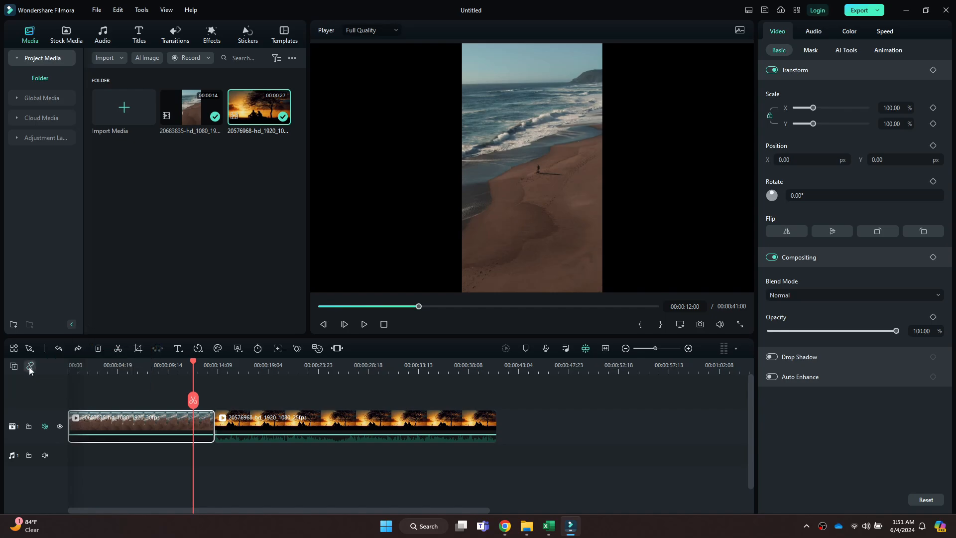
- With Ripple Edit off, trim the beach clip shorter so a gap remains before the sunset clip
drag(213, 425, 154, 425)
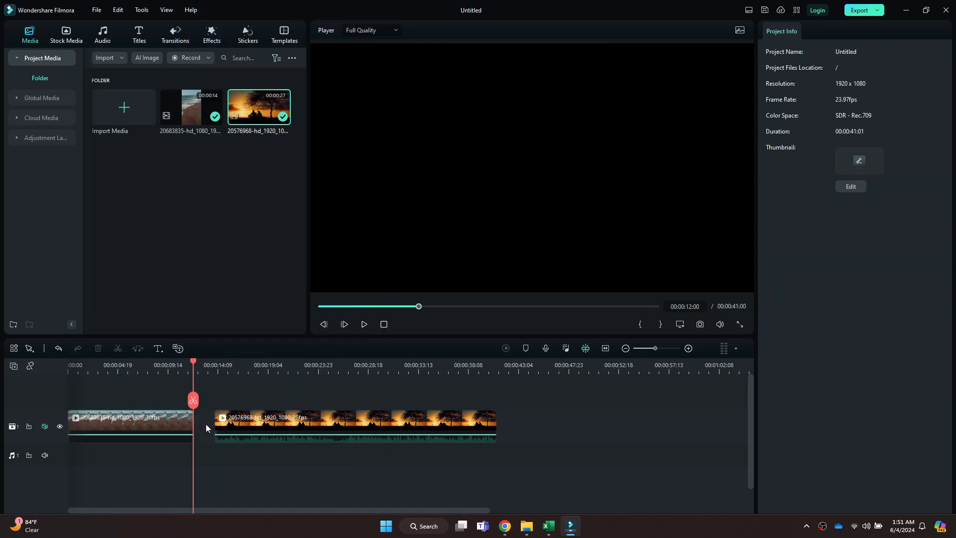
click(348, 426)
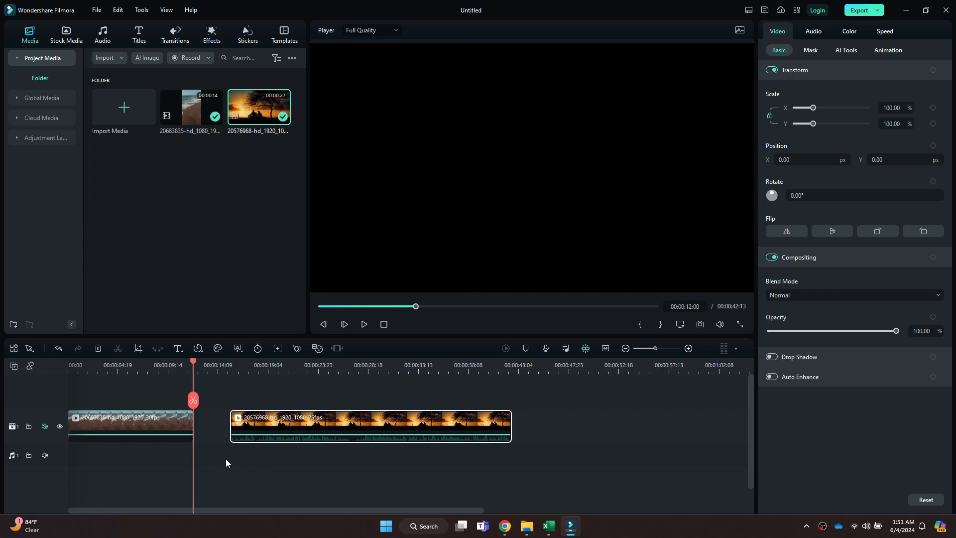